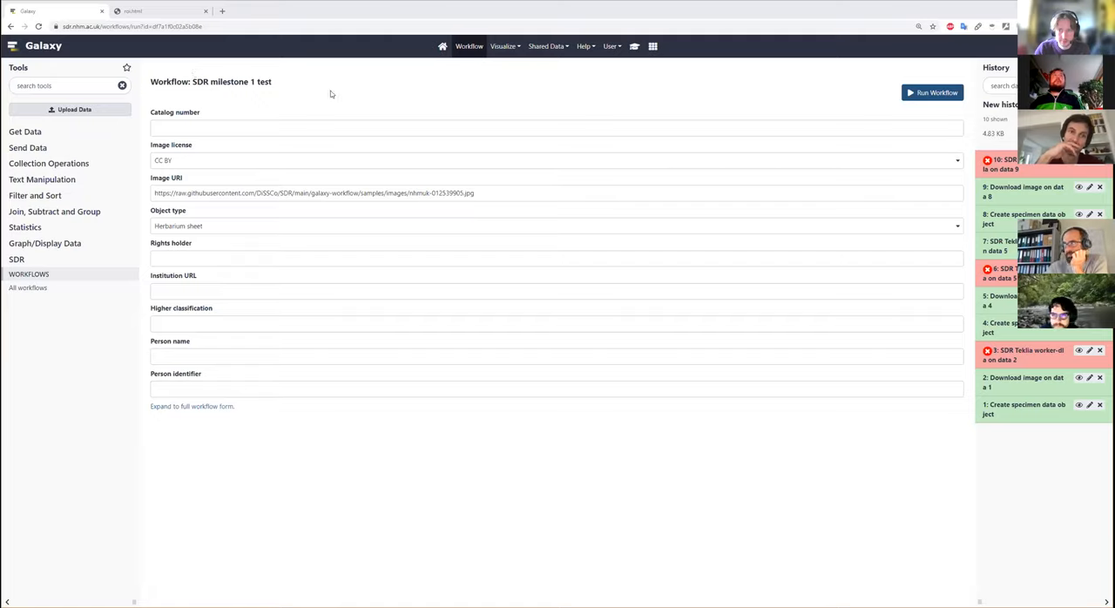
mouse_move(469, 47)
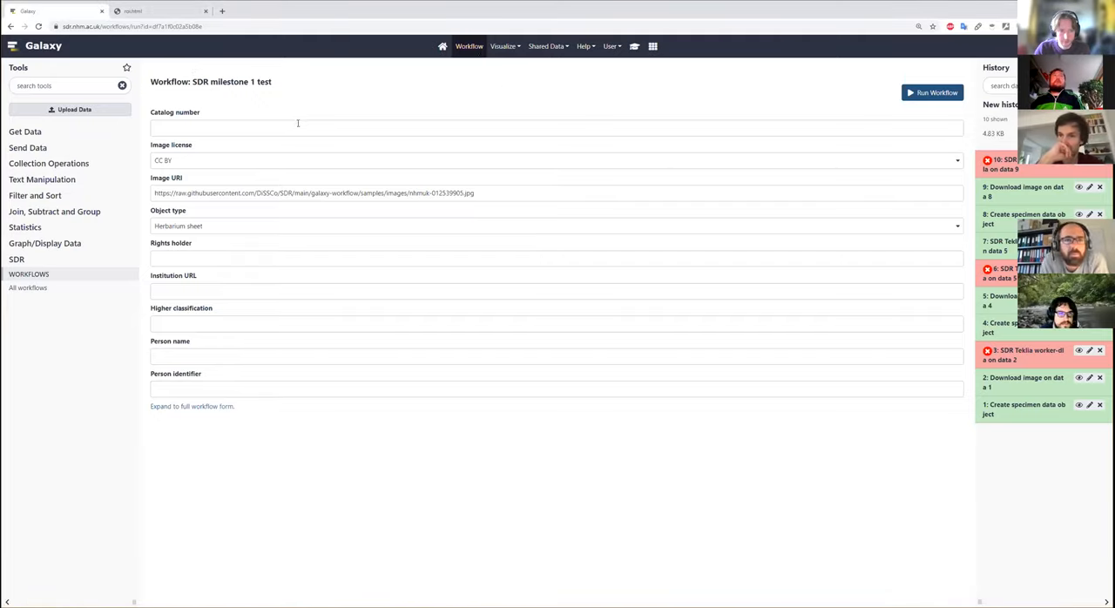
mouse_move(469, 46)
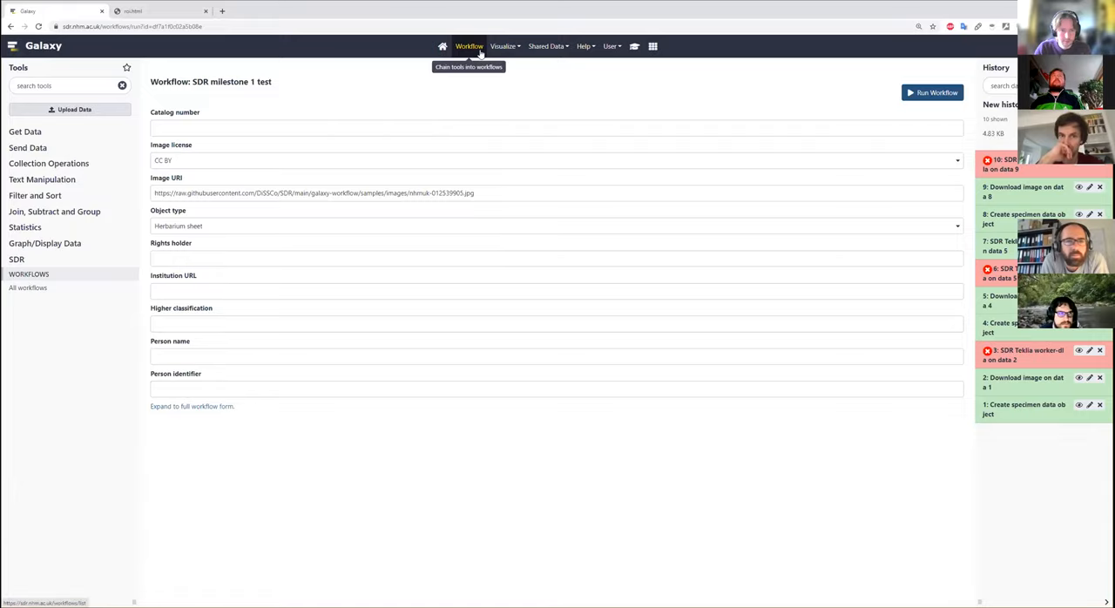
From the Workflow list, open 'SDR milestone 1 test' in the workflow editor
left_click(468, 46)
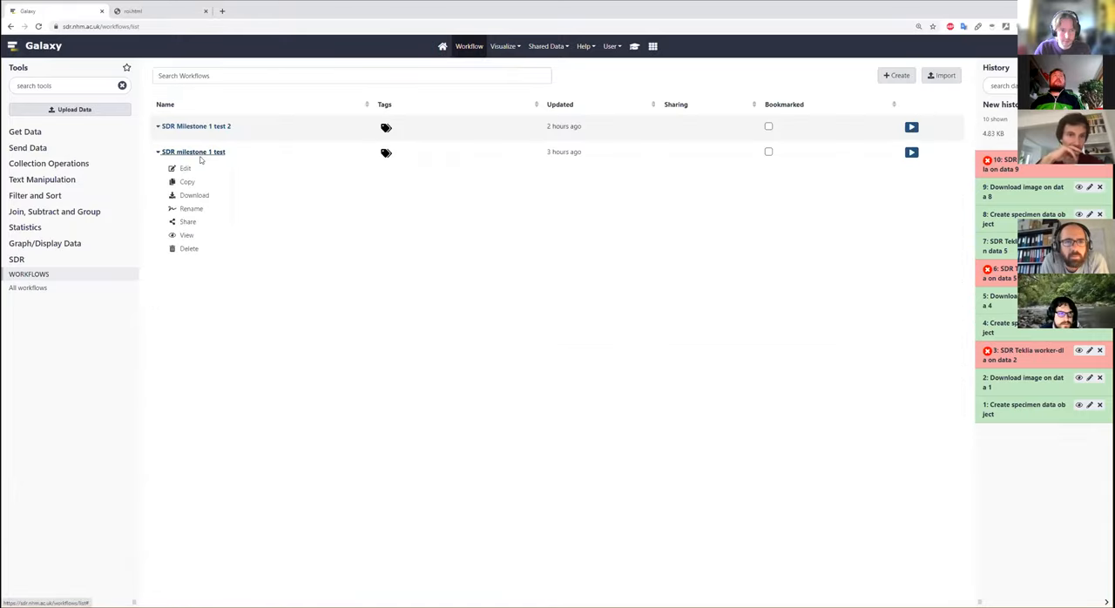
left_click(185, 168)
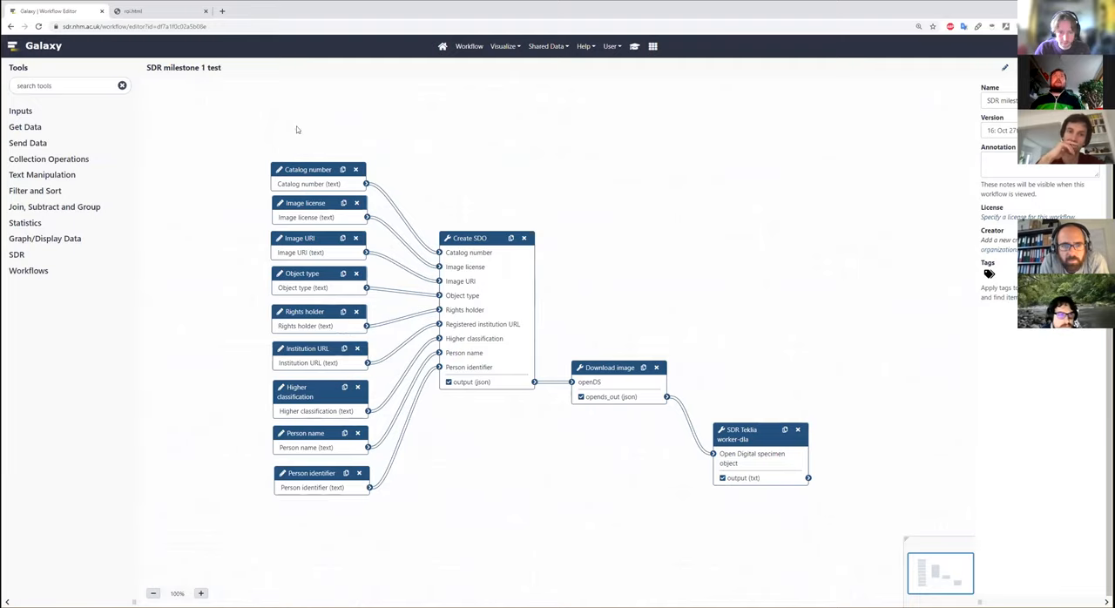
mouse_move(419, 341)
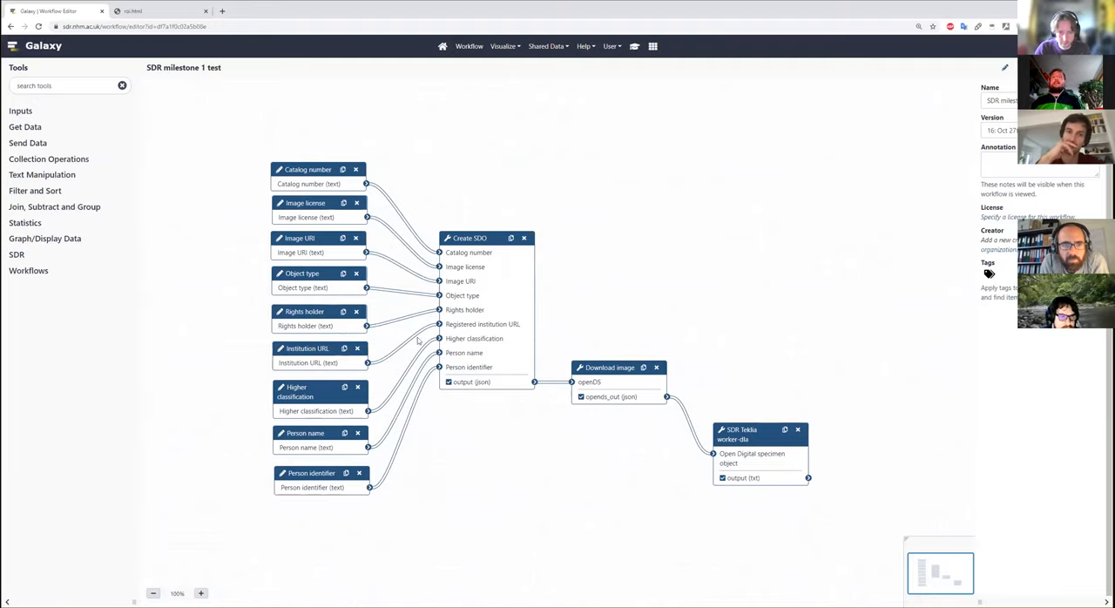
mouse_move(266, 140)
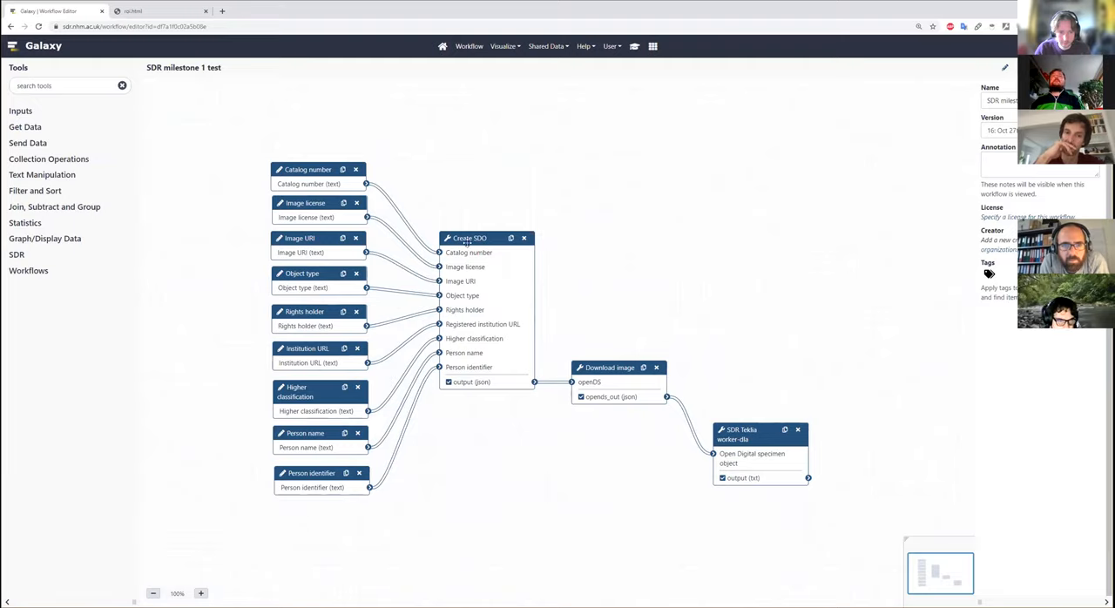
mouse_move(545, 308)
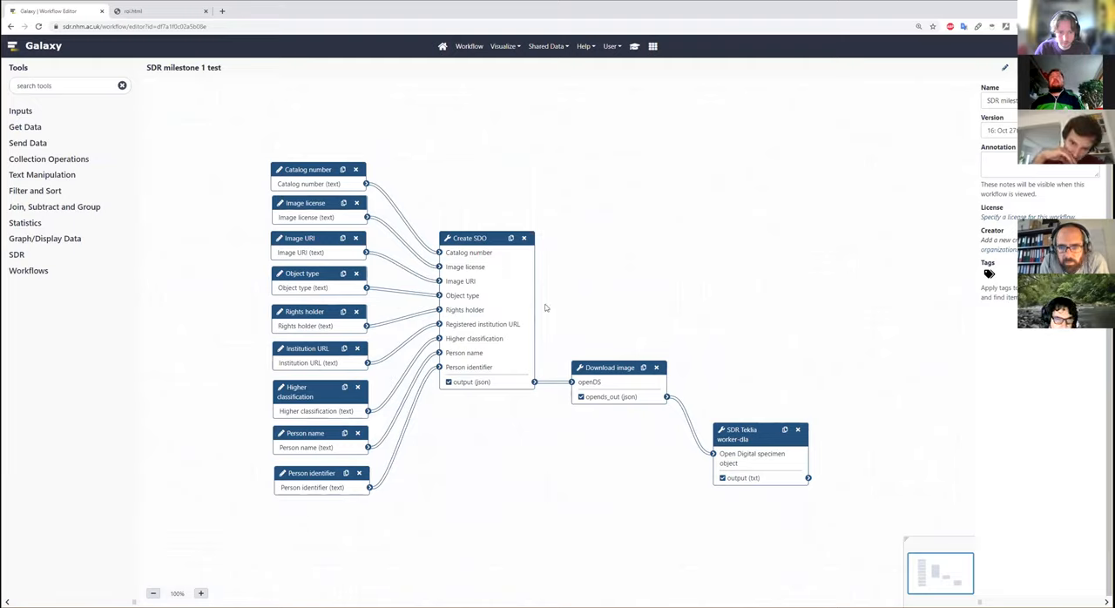
mouse_move(590, 357)
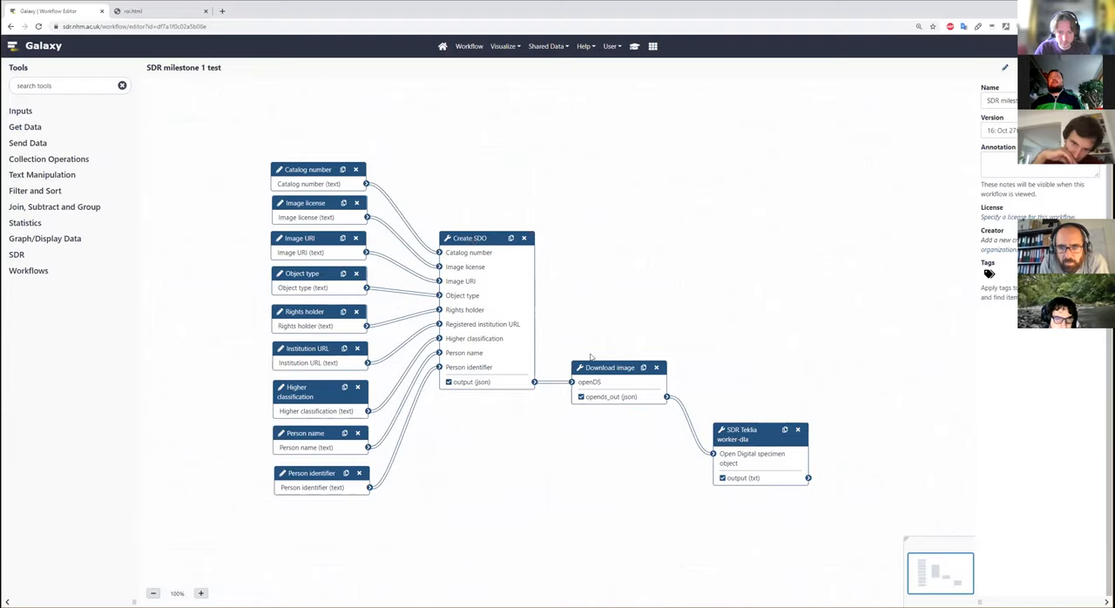
Select the Download image step and drag it slightly upward in the editor
left_click(614, 367)
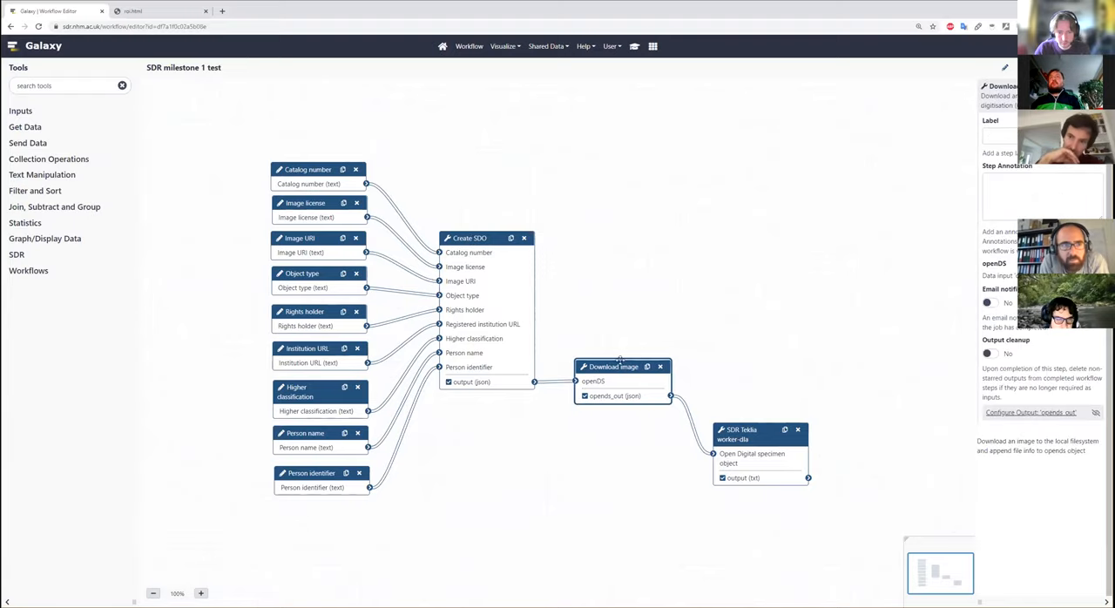
left_click_drag(619, 366, 626, 347)
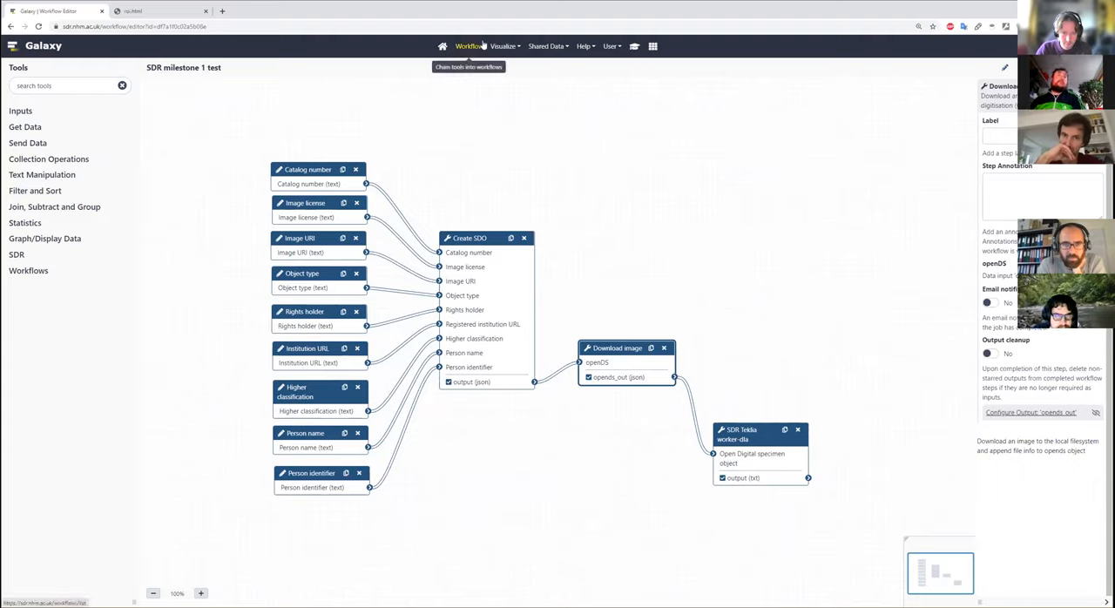
mouse_move(611, 102)
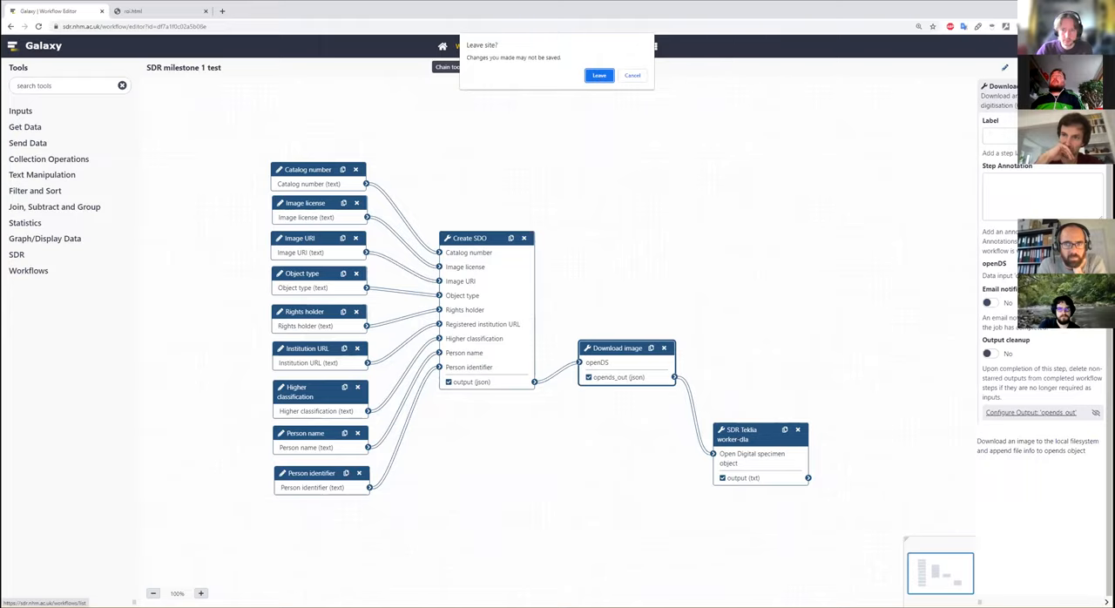
left_click(632, 75)
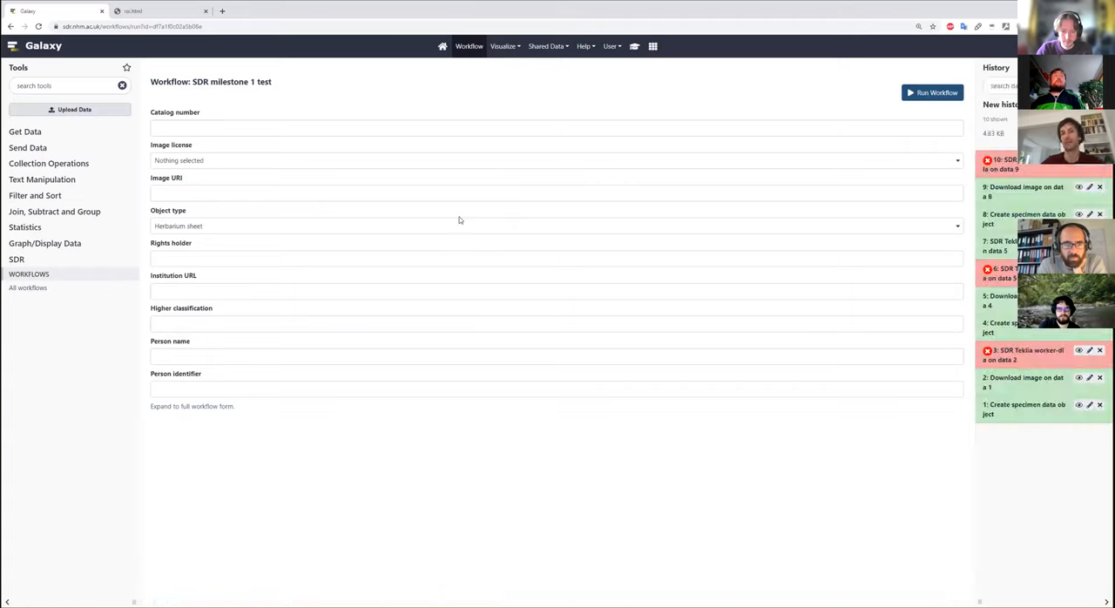
left_click(556, 129)
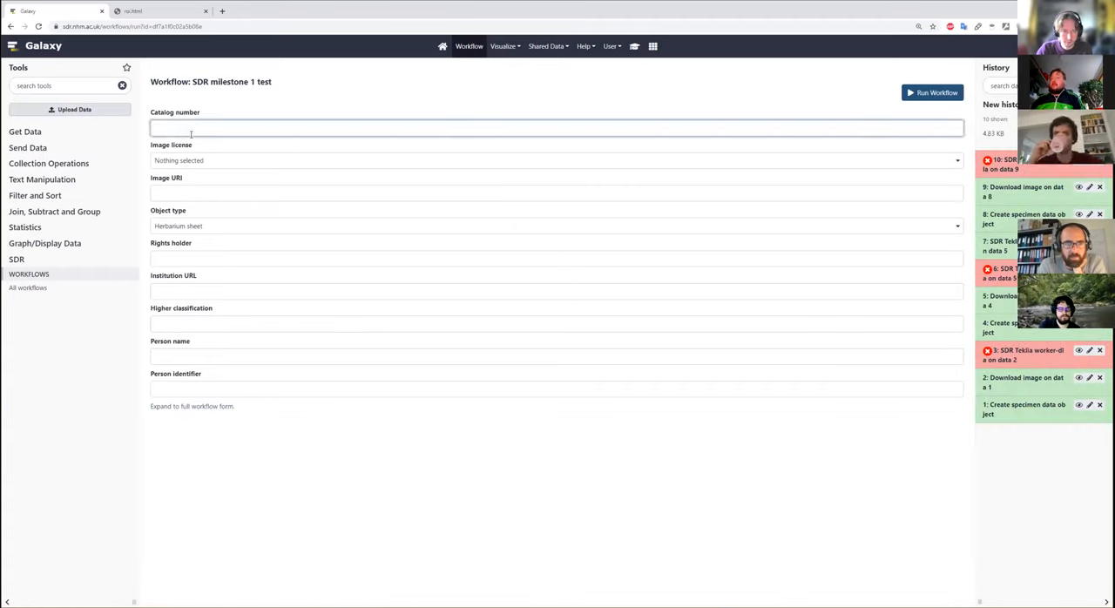
type("09013")
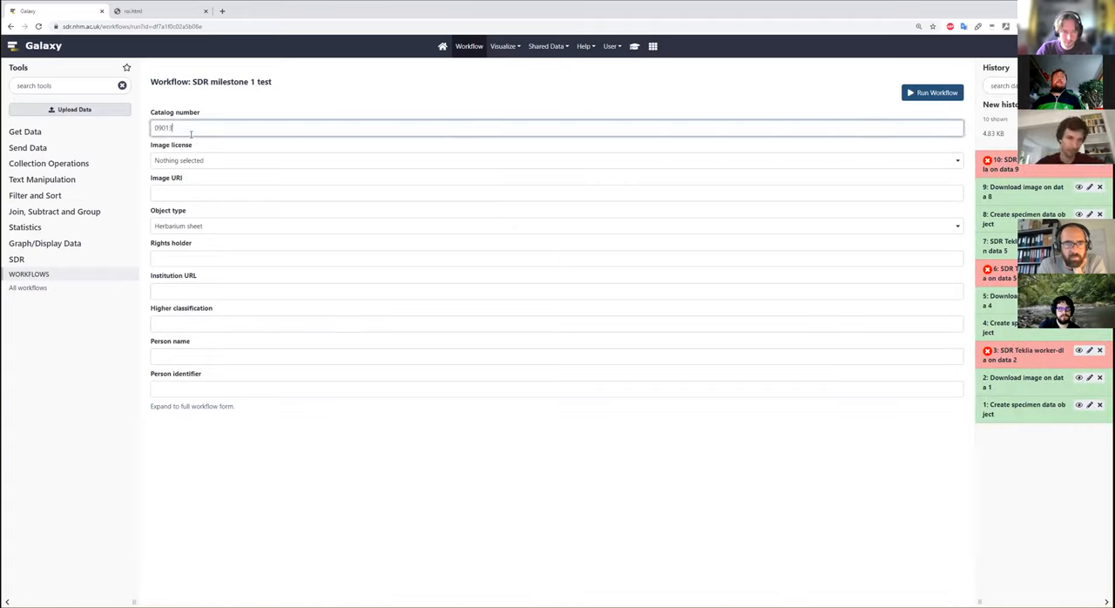
left_click(555, 160)
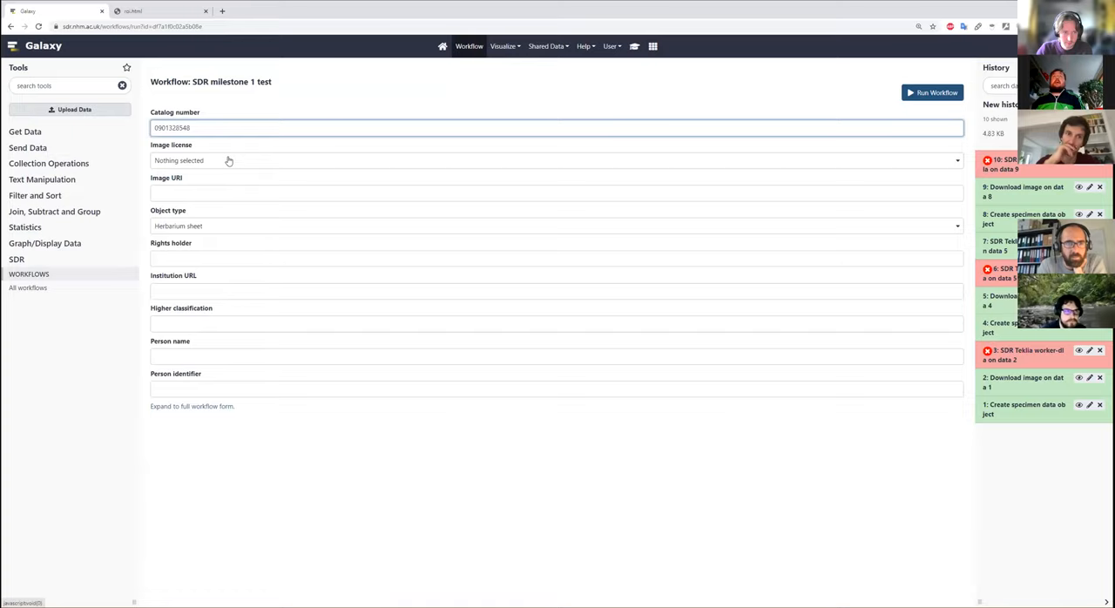
left_click(556, 161)
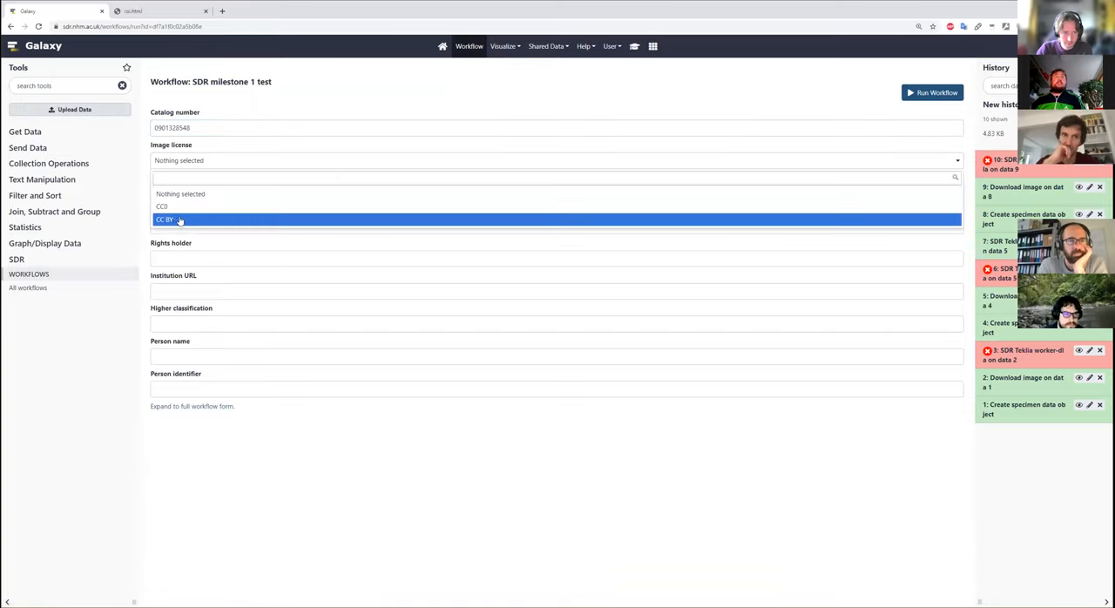
Set license CC BY, the NHM raw GitHub image URI, and object type Pinned insect
left_click(165, 219)
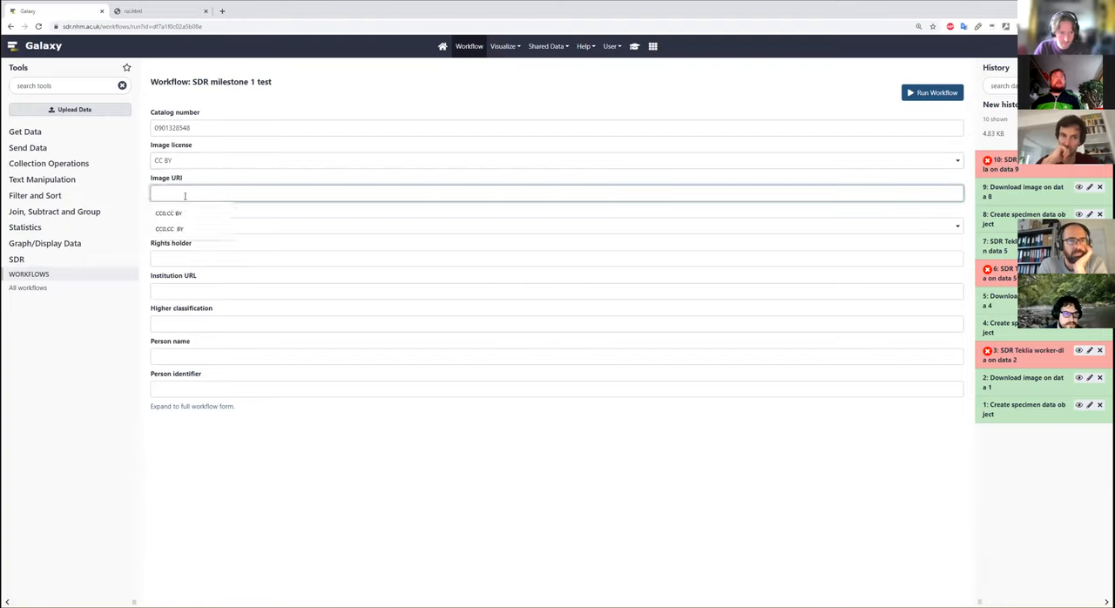
type("https://raw.githubusercontent.com/DiSSCo/SDR/main/galaxy-workflow/samples/images/nhmuk-012539905.jpg")
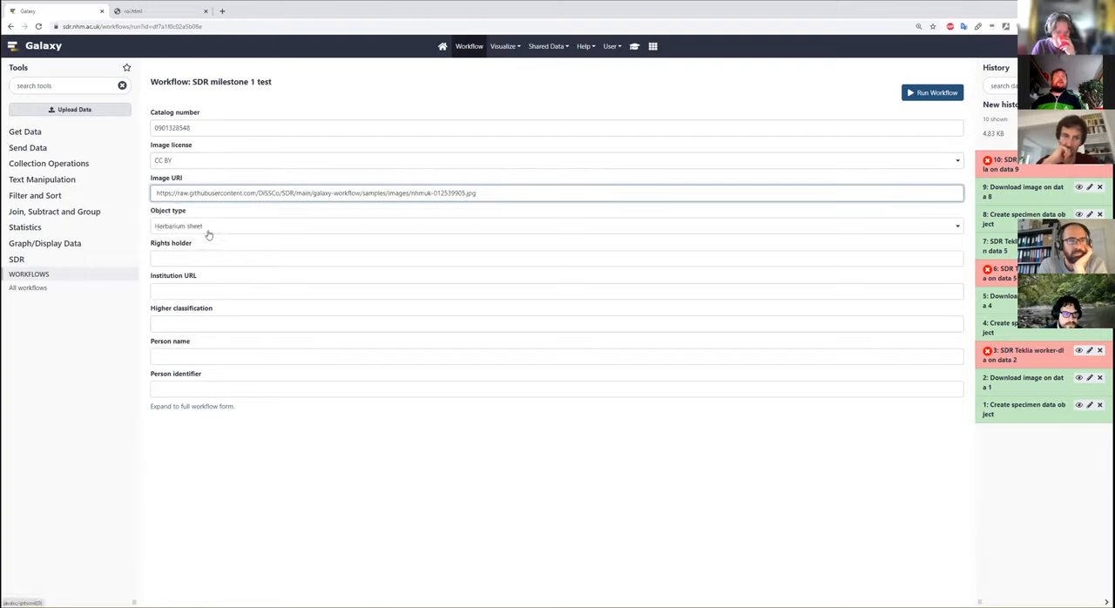
left_click(556, 226)
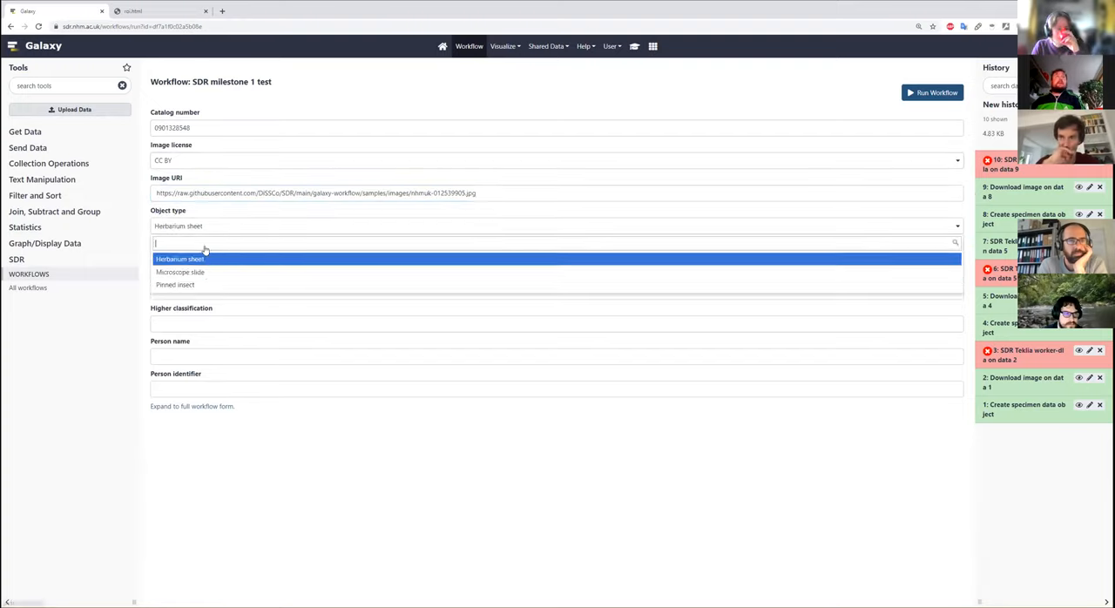
left_click(175, 285)
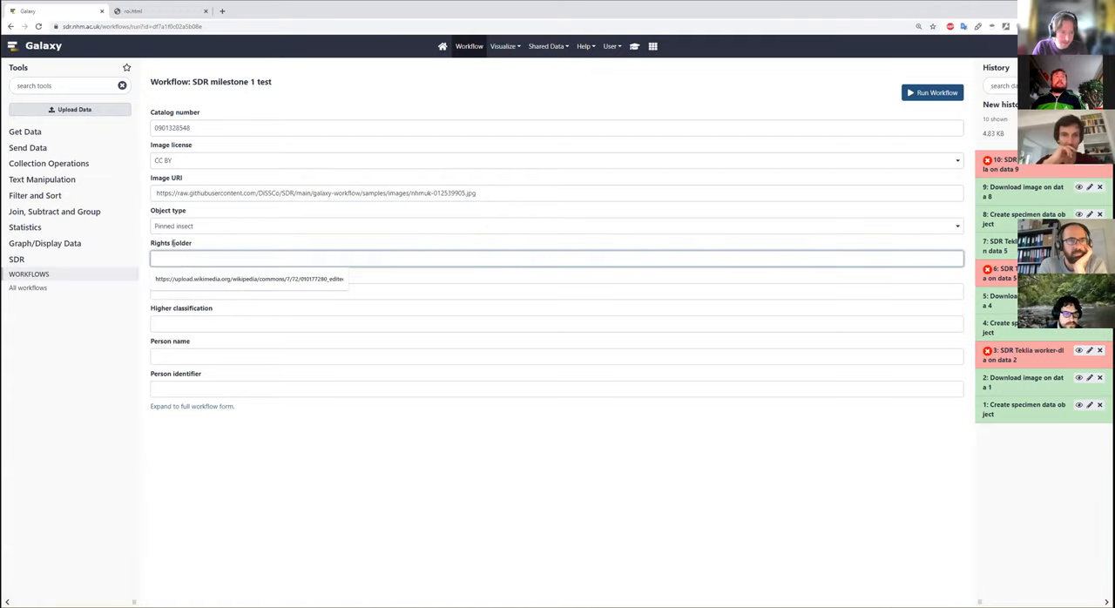
type("NHM")
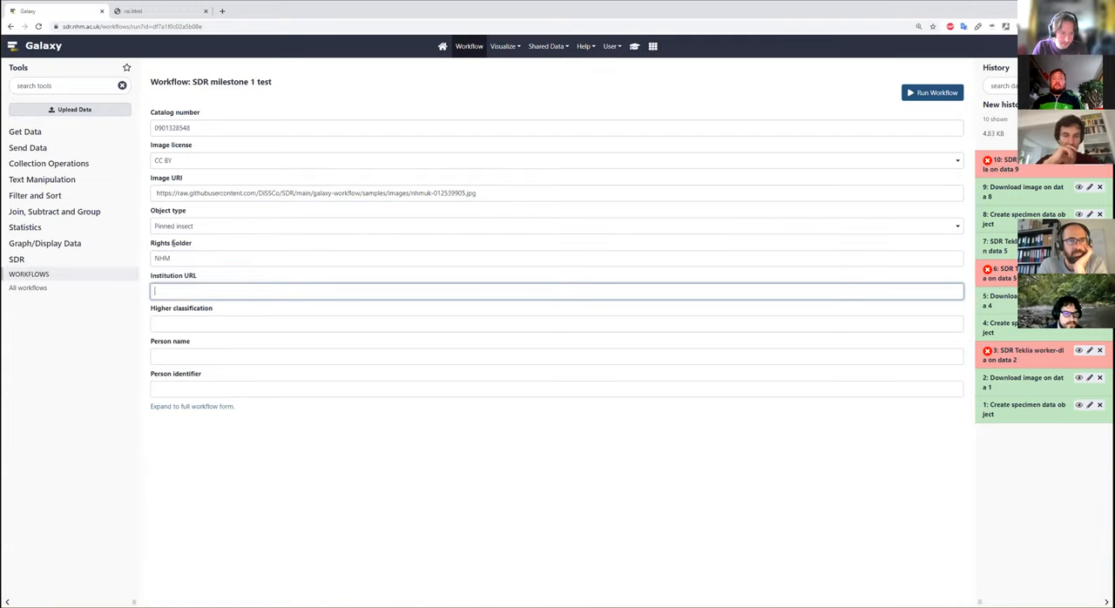
type("nh")
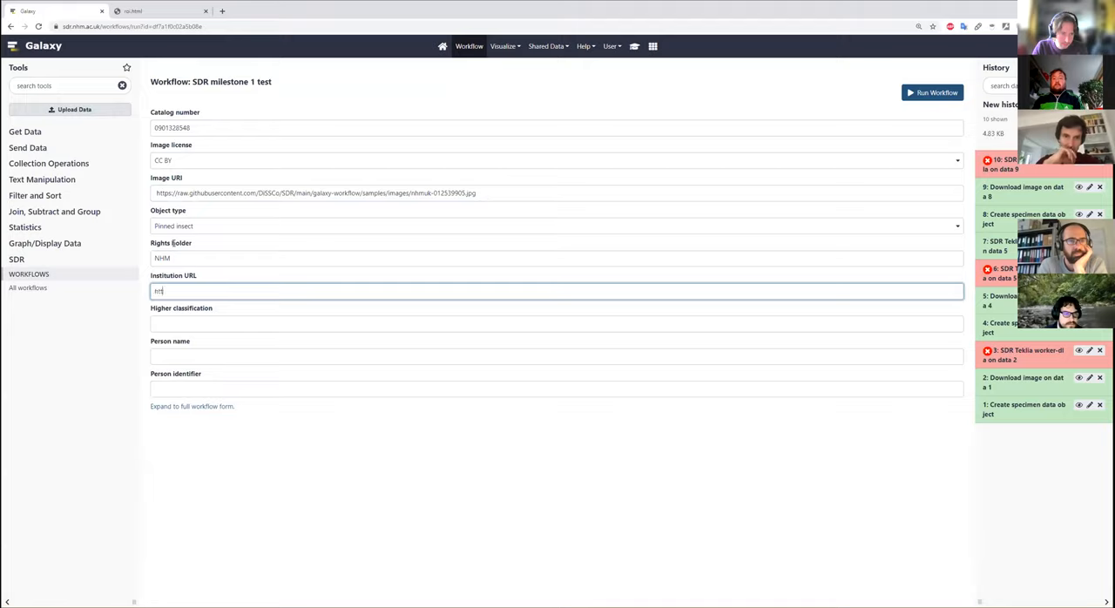
type("http://nhm.ac.uk")
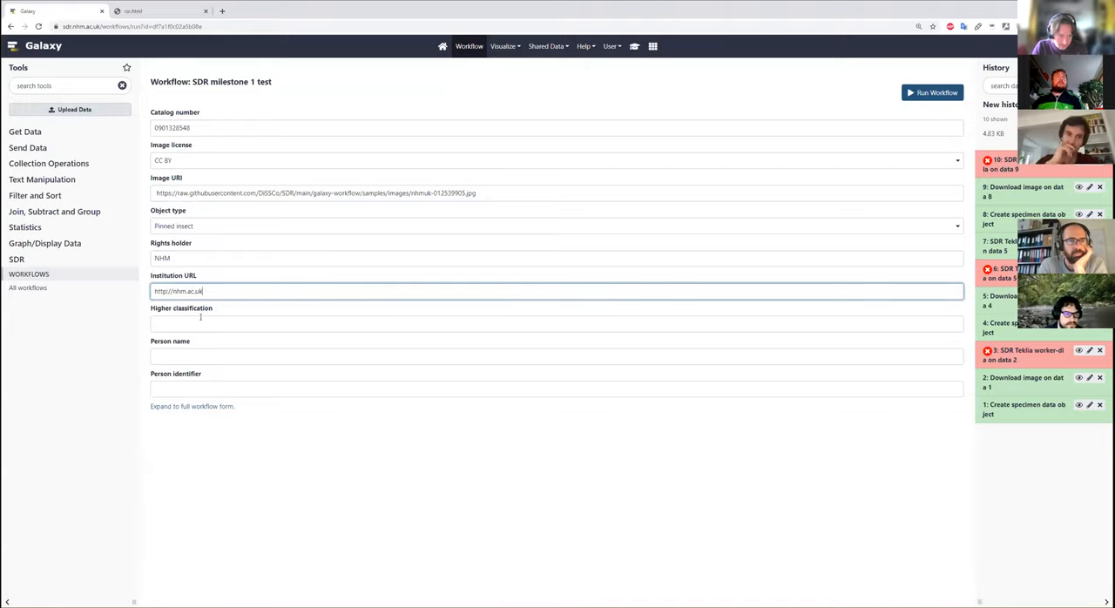
type("Insecta")
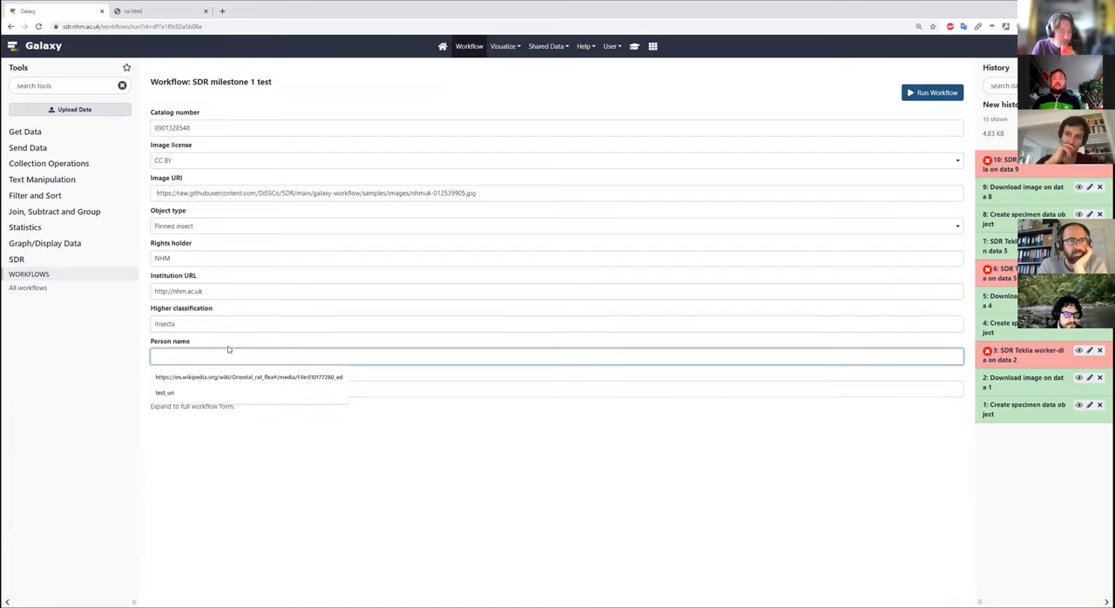
type("Test person")
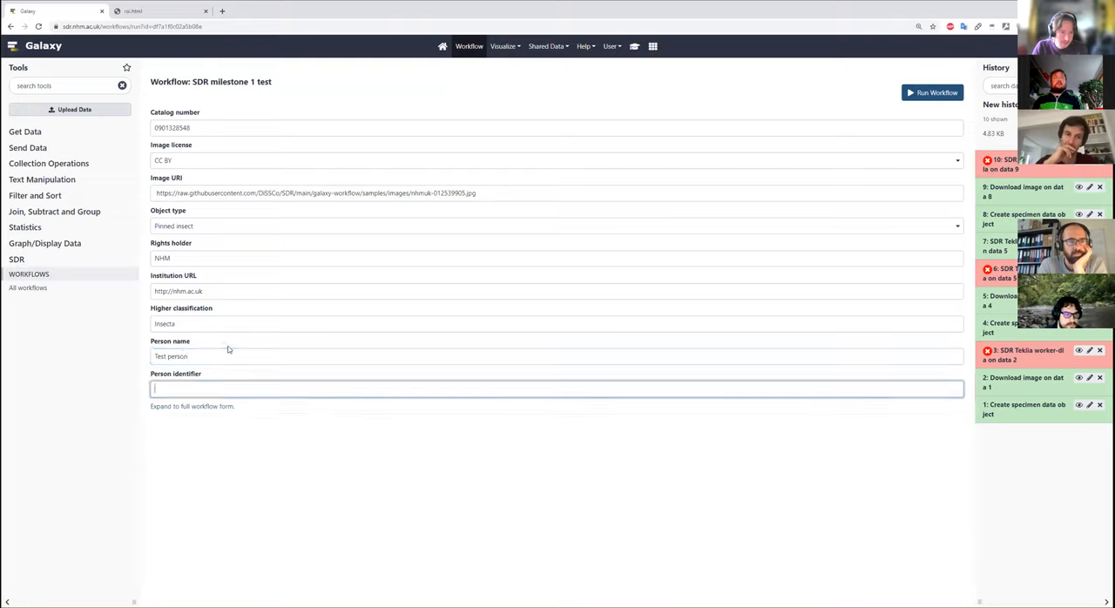
type("abc123")
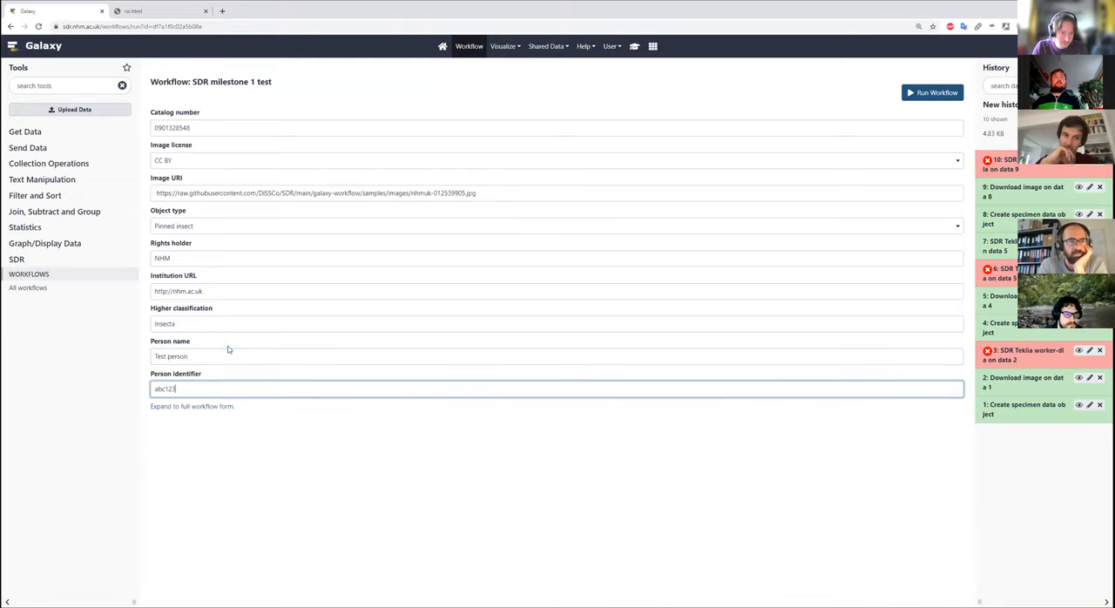
Run the workflow, review its submitted parameters, and inspect failed dataset 12's error
left_click(932, 93)
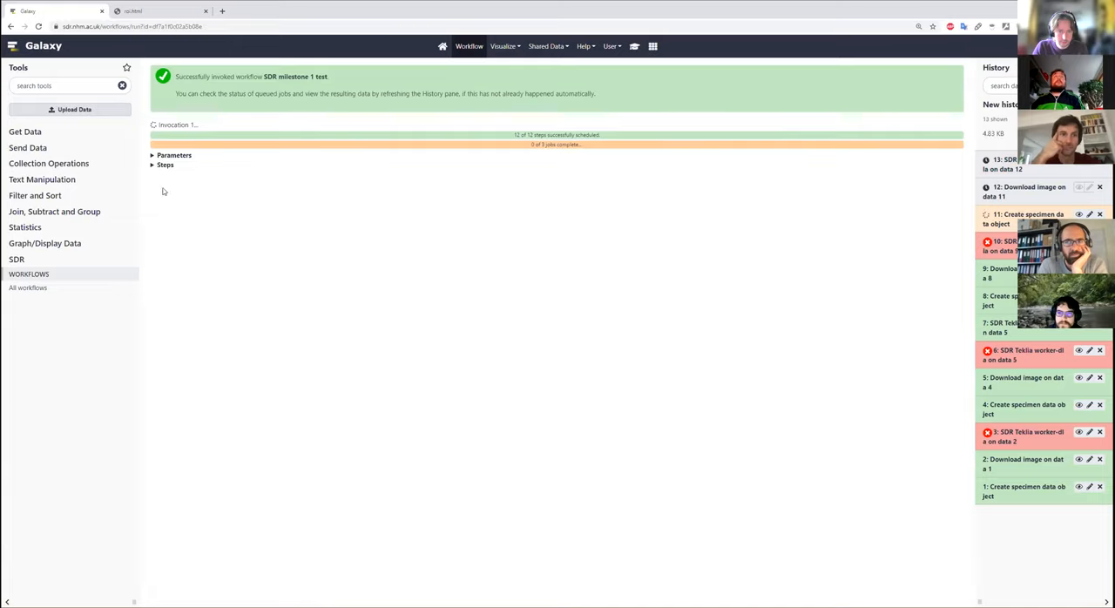
left_click(173, 155)
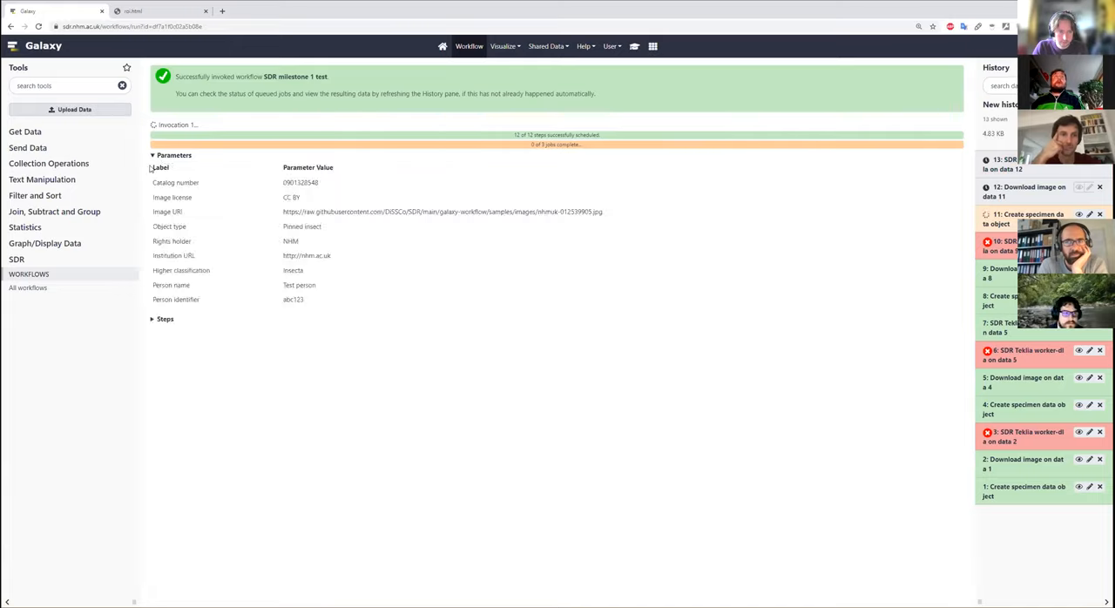
mouse_move(716, 257)
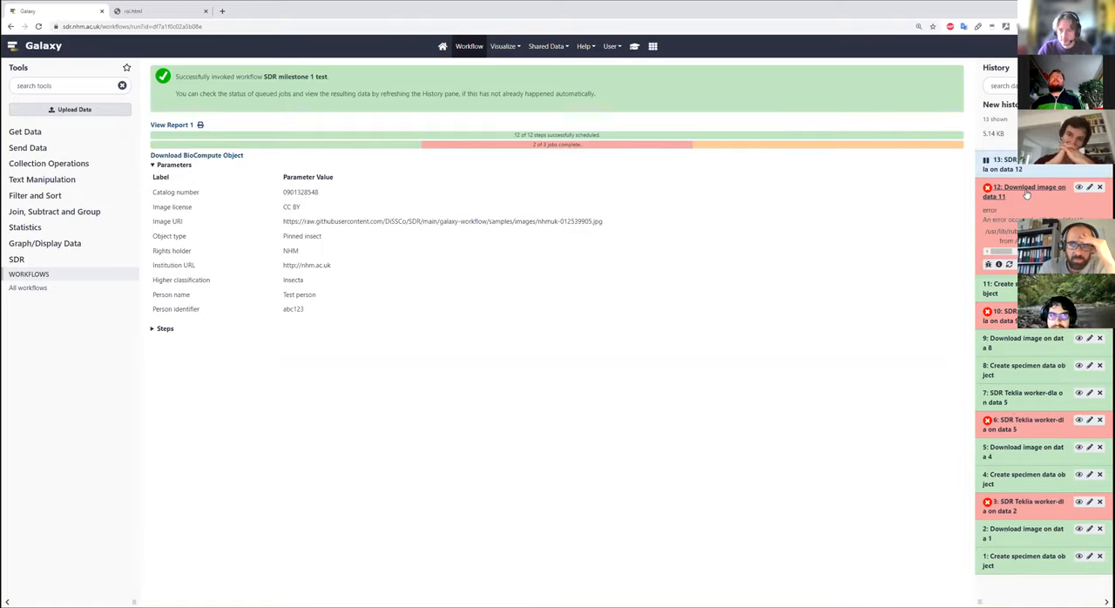
left_click(159, 329)
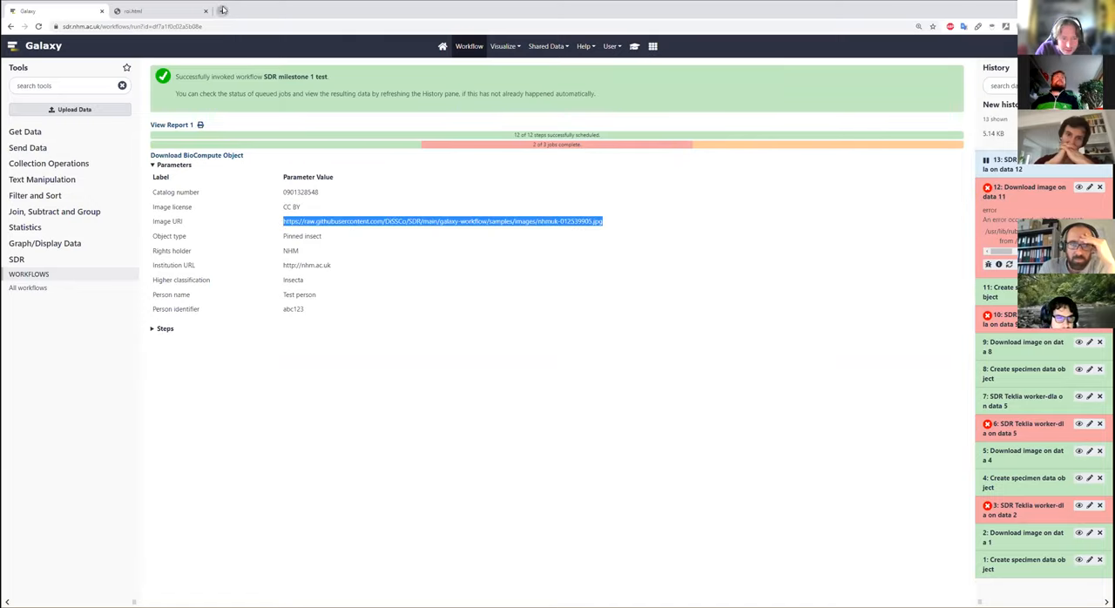
View the moth specimen image URI in a new Chrome tab, then return to Galaxy
left_click(441, 221)
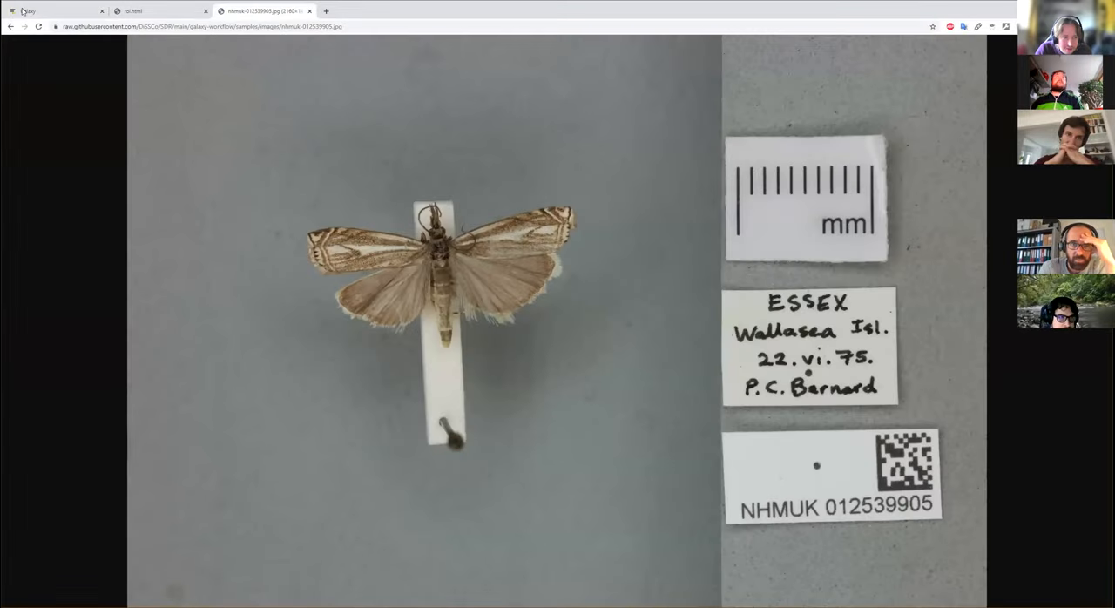
left_click(57, 10)
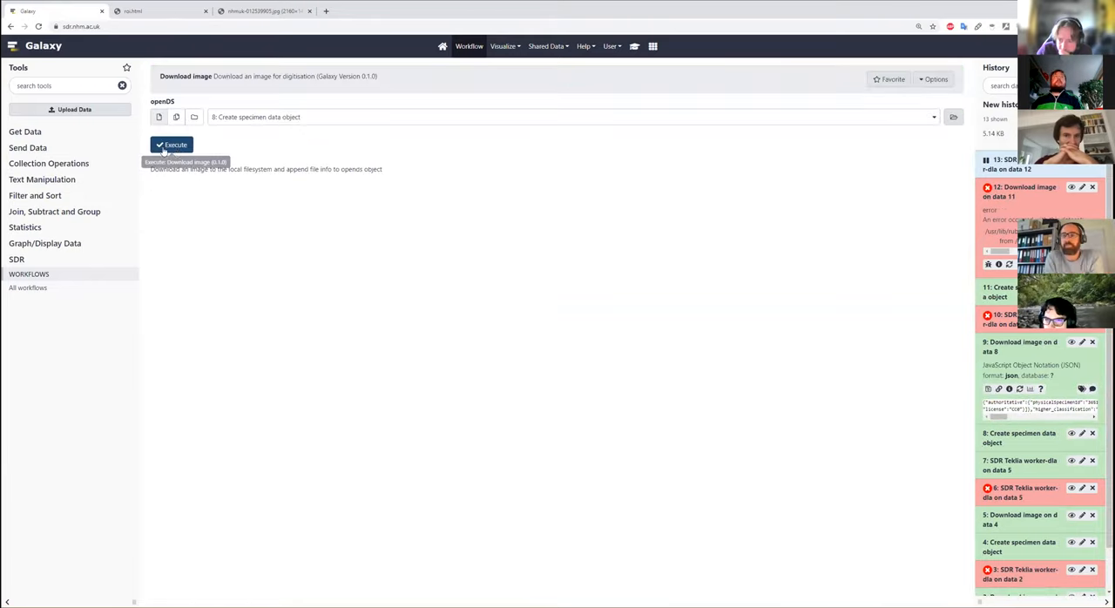
Execute Download image on dataset 8 and queue SDR Teklia worker-dla on dataset 9
left_click(172, 145)
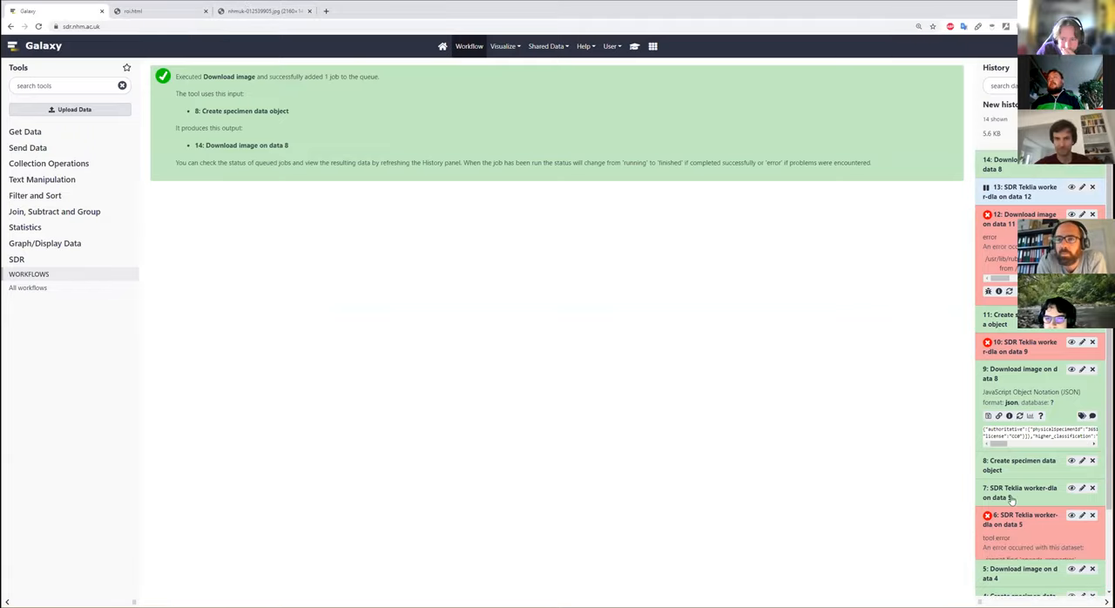
scroll("down", 3)
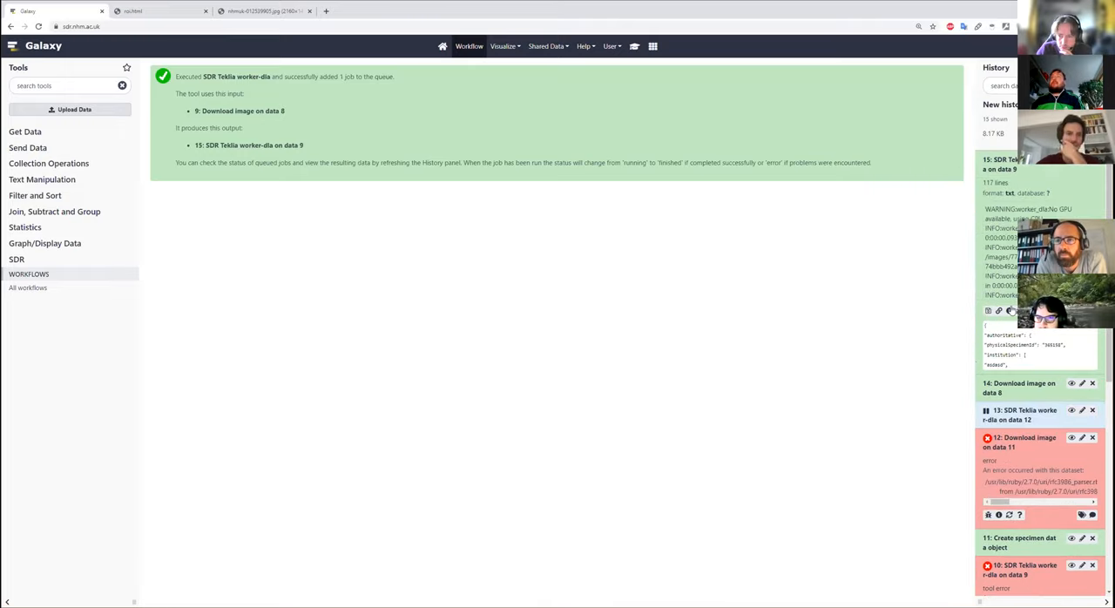
Open dataset 15's details and highlight the log lines reporting 4 predicted regions
left_click(1023, 164)
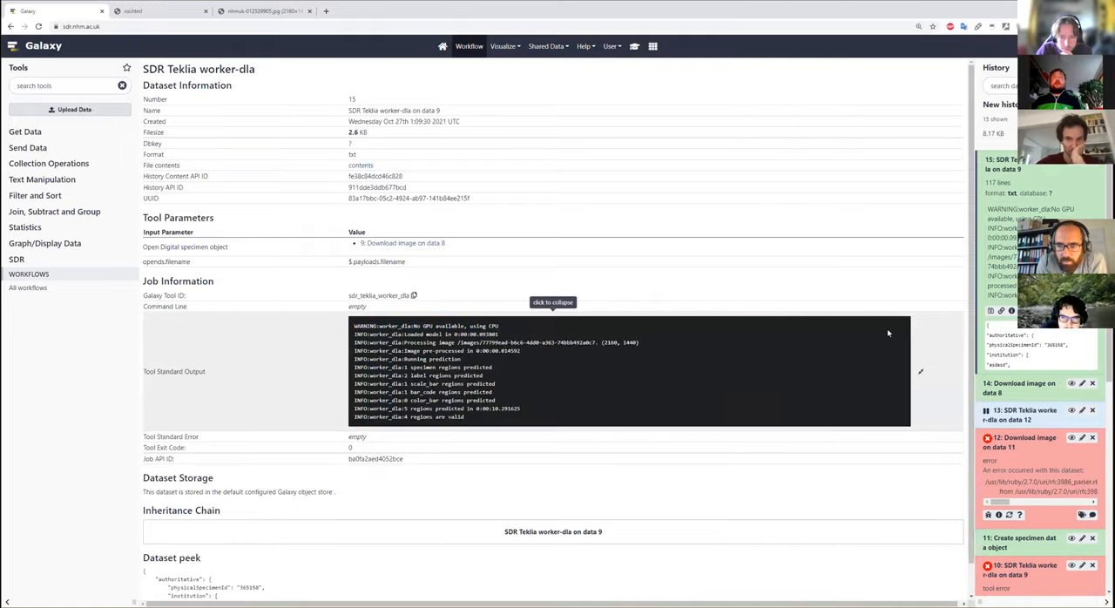
scroll("down", 3)
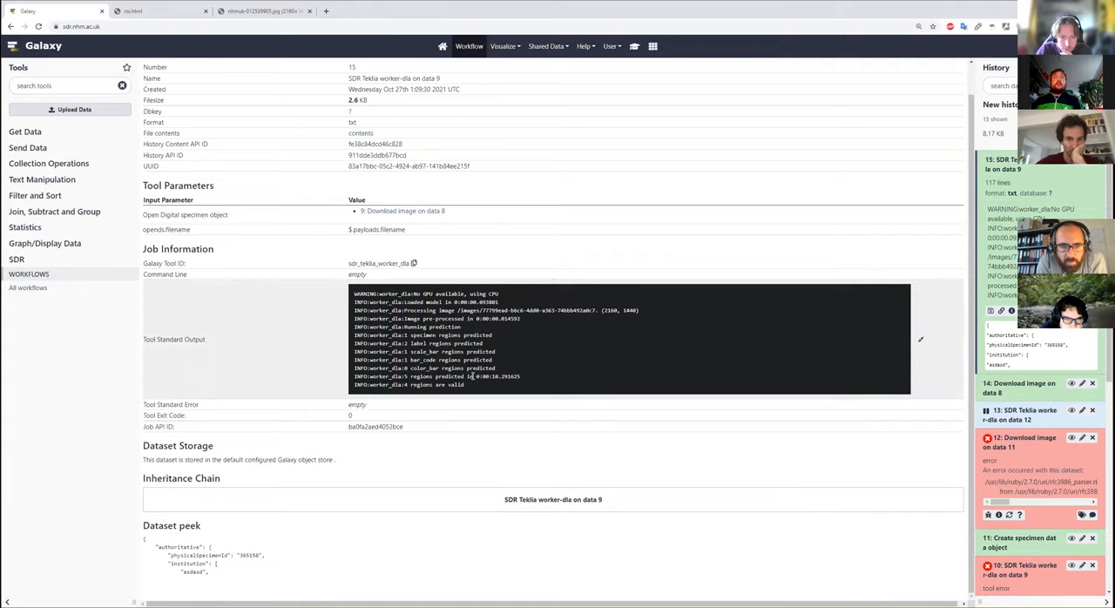
left_click_drag(354, 310, 523, 384)
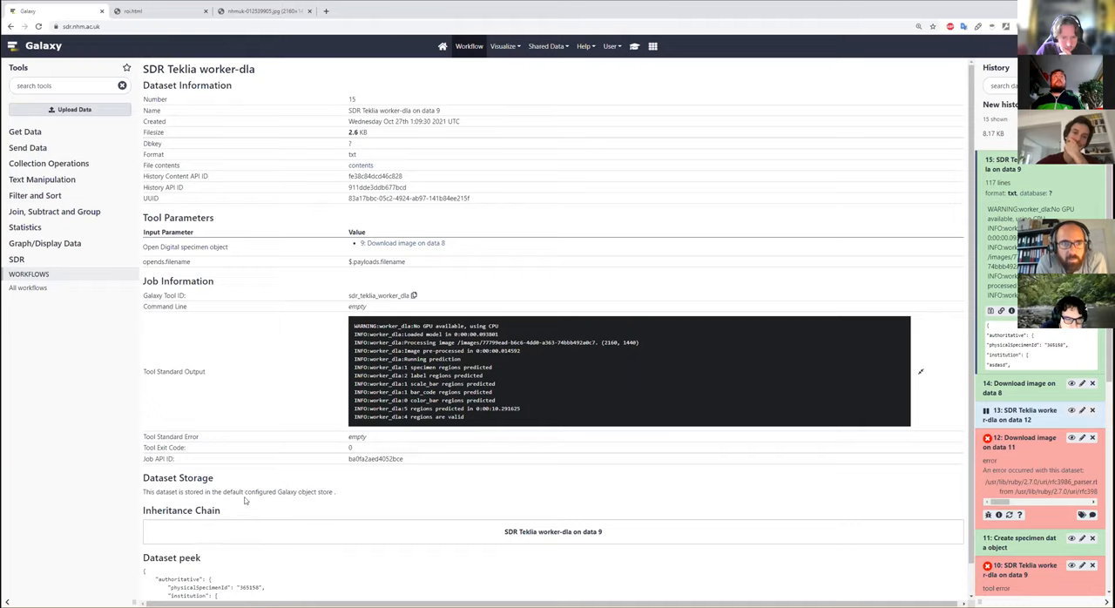
scroll("down", 3)
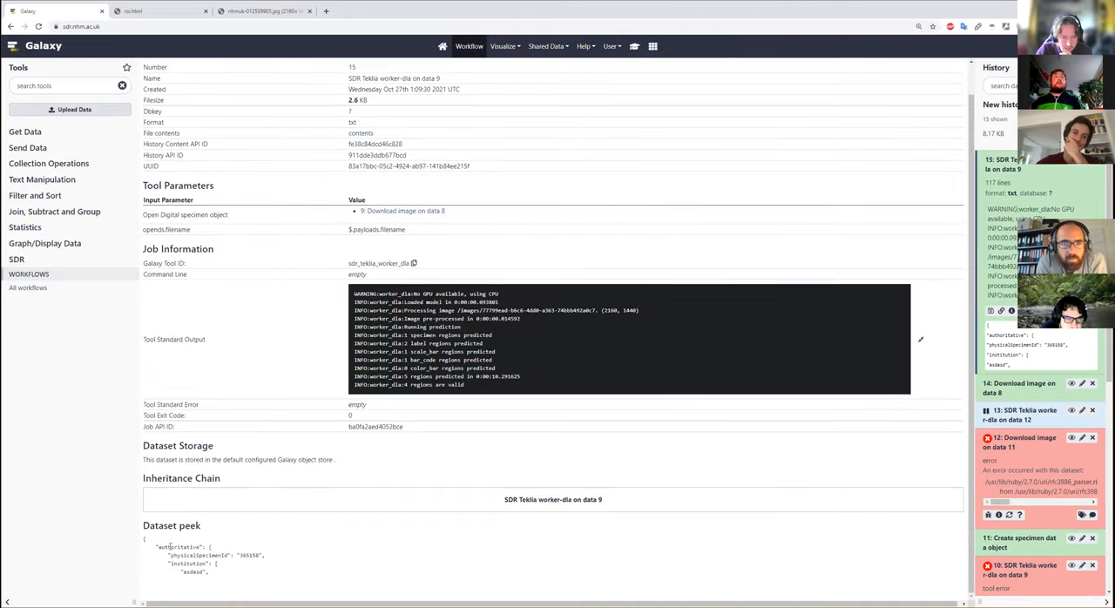
left_click_drag(152, 547, 209, 575)
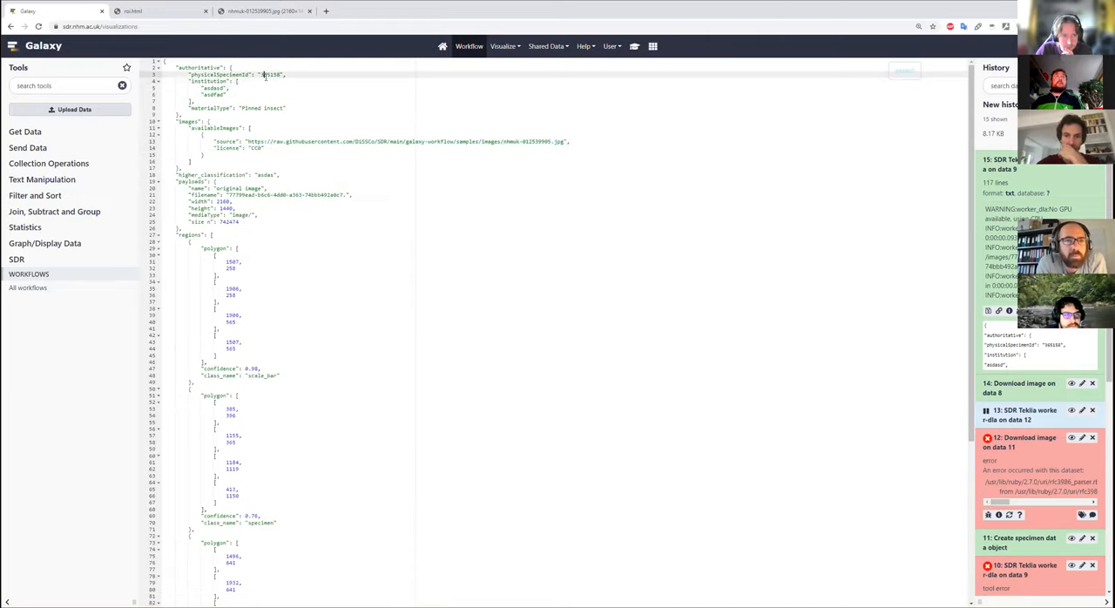
Scroll through the JSON's image payload, region polygons, confidences and class names like scale_bar
scroll("down", 3)
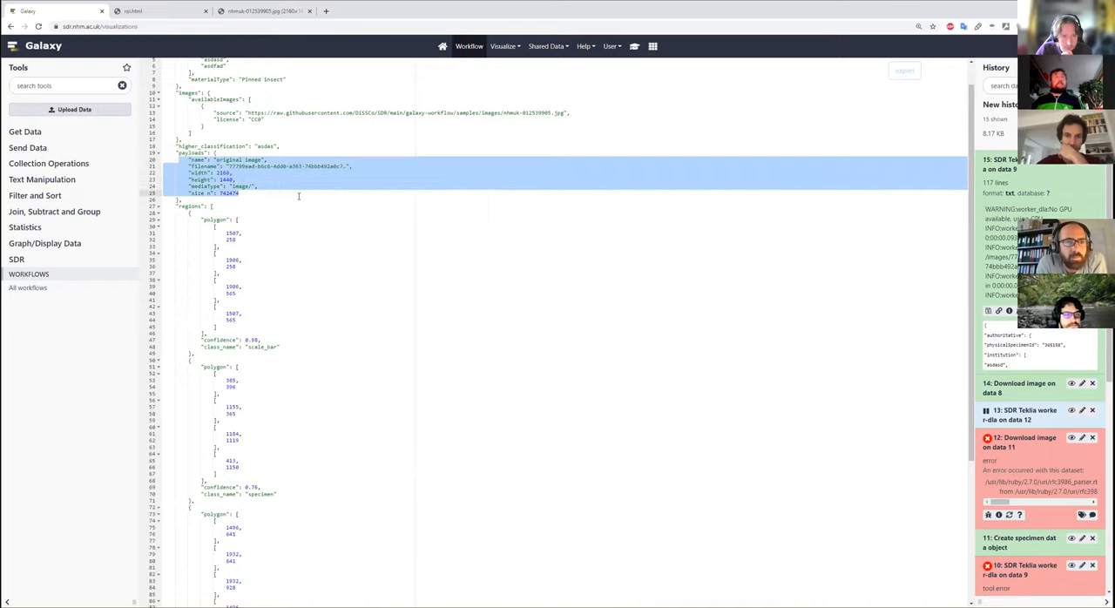
scroll("down", 3)
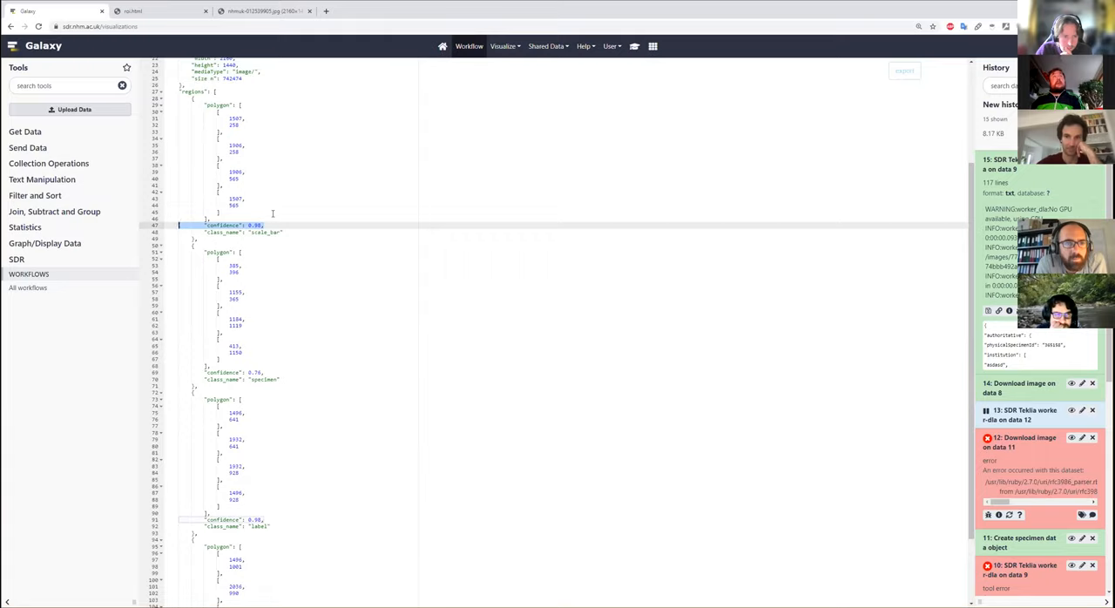
scroll("down", 3)
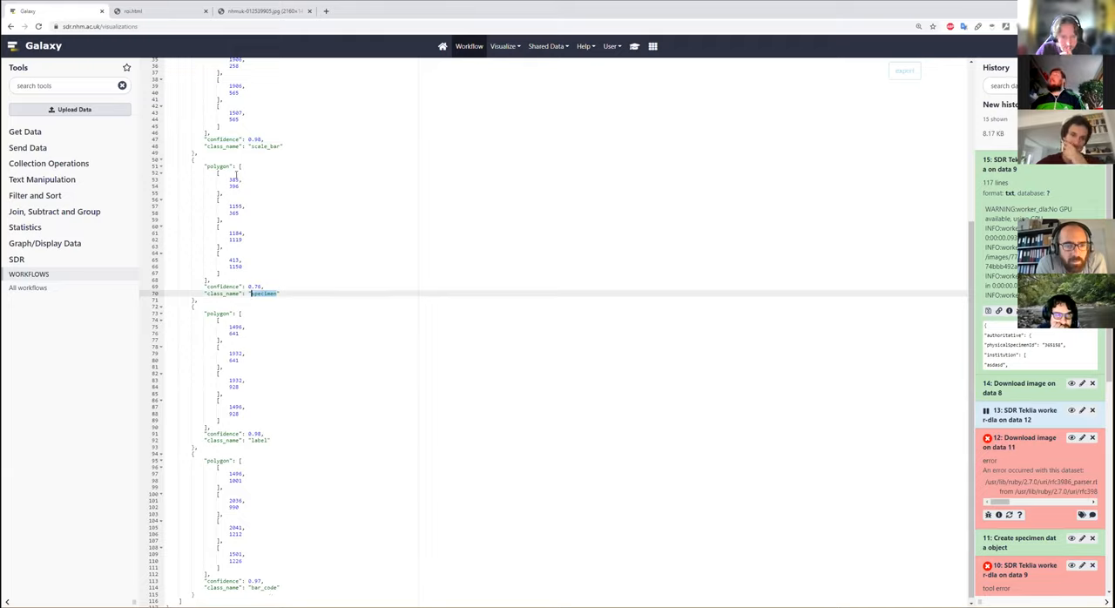
left_click(131, 11)
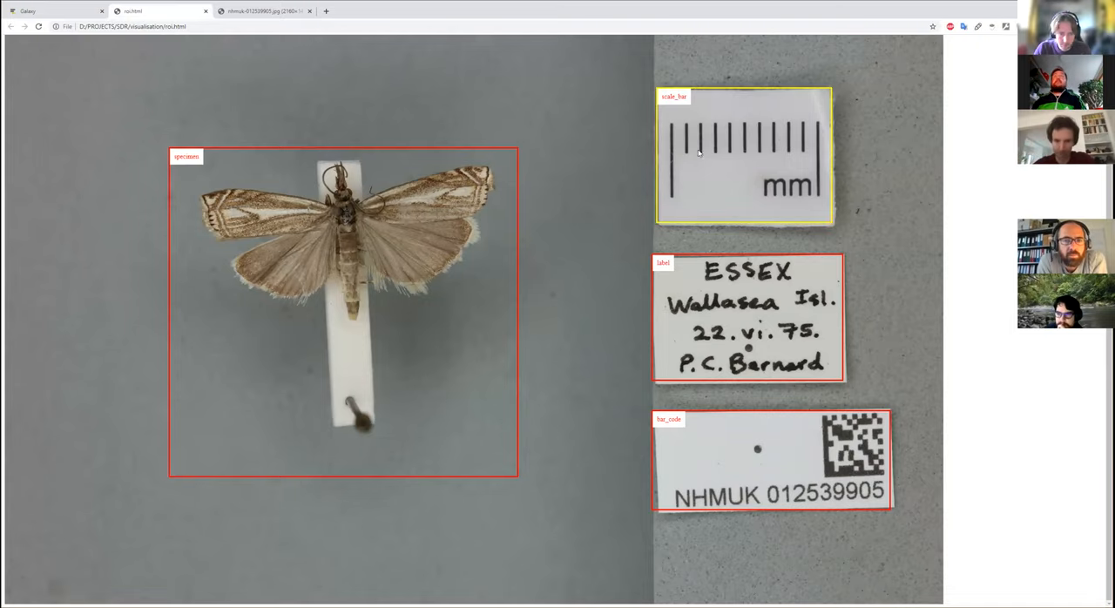
mouse_move(741, 466)
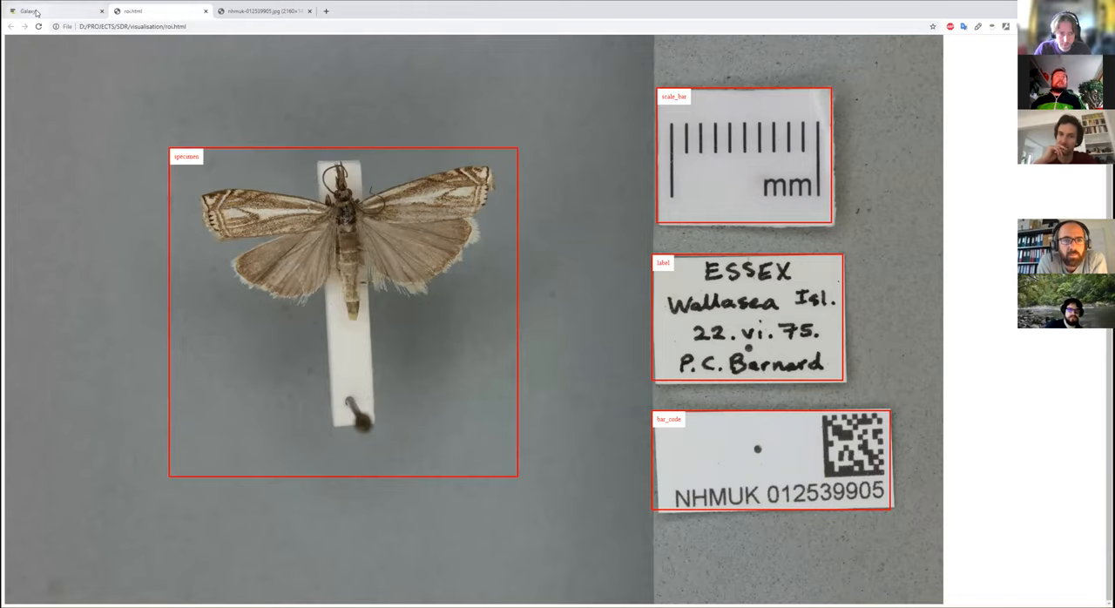
Compare the moth's labelled region boxes with the JSON output and the original unannotated image
left_click(52, 11)
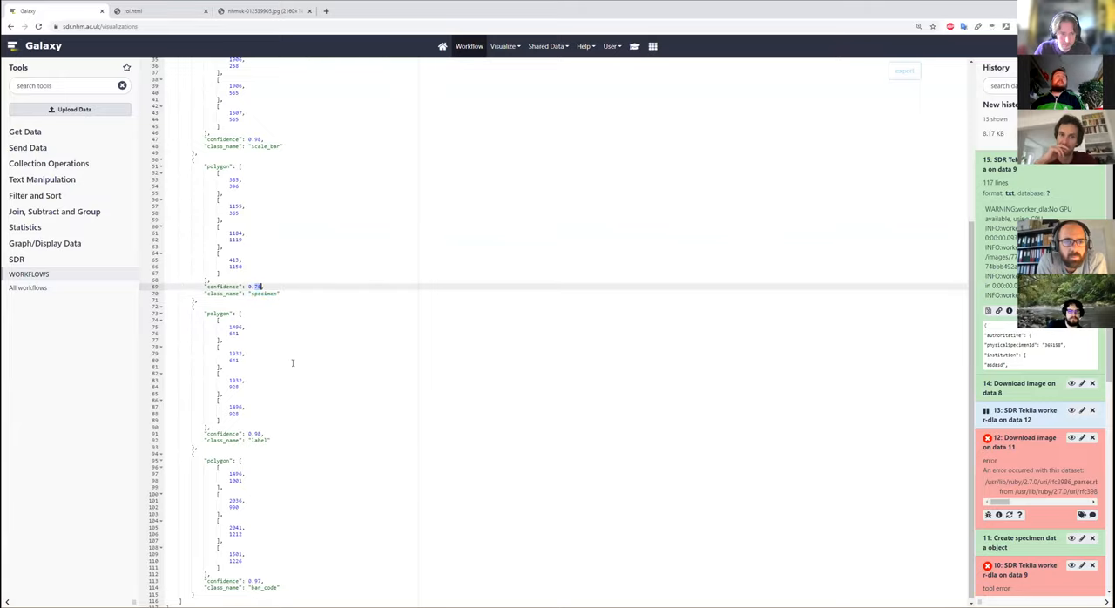
left_click(261, 11)
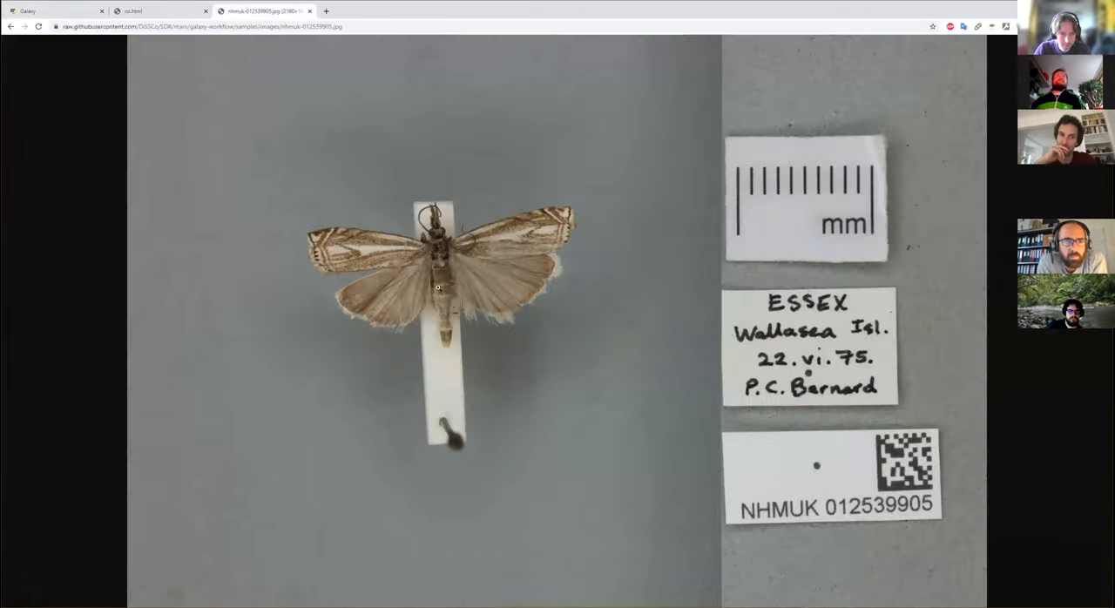
Switch back to the roi.html tab showing specimen, scale_bar, label and bar_code boxes on the moth
left_click(157, 10)
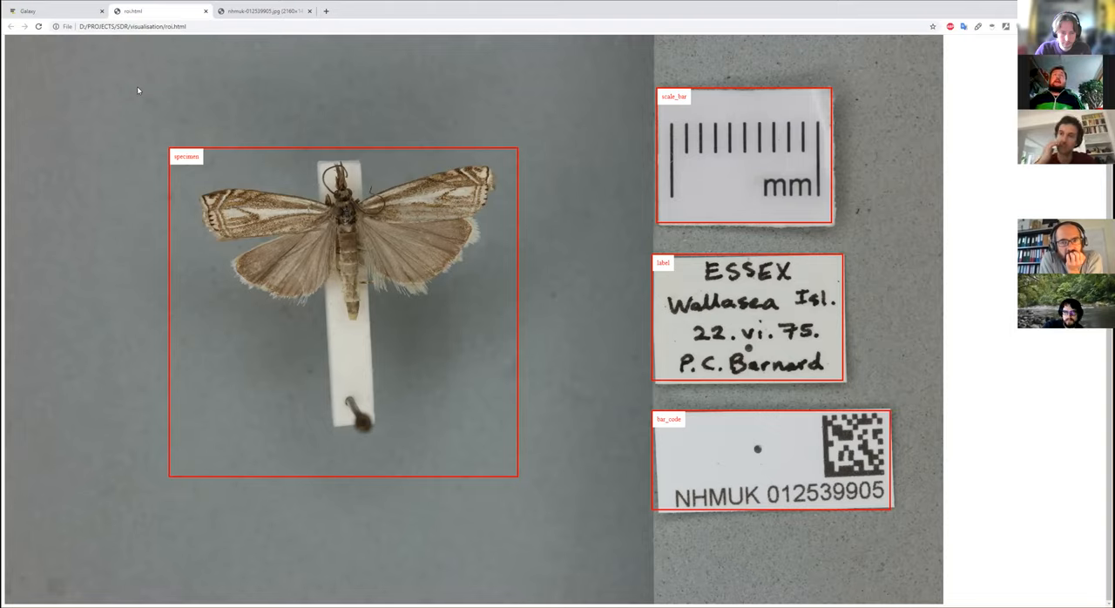
mouse_move(564, 95)
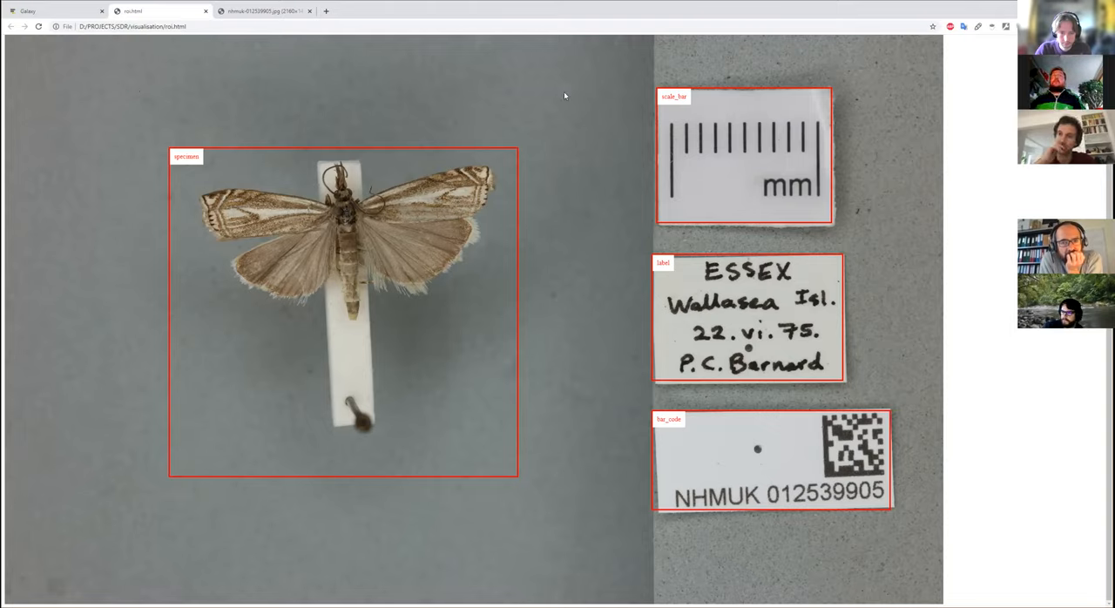